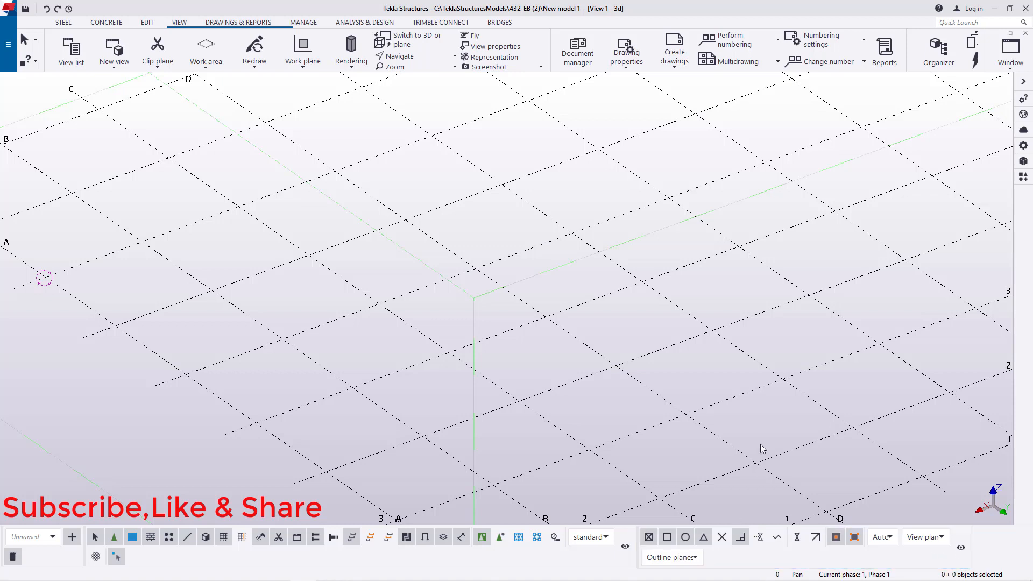
mouse_move(988, 185)
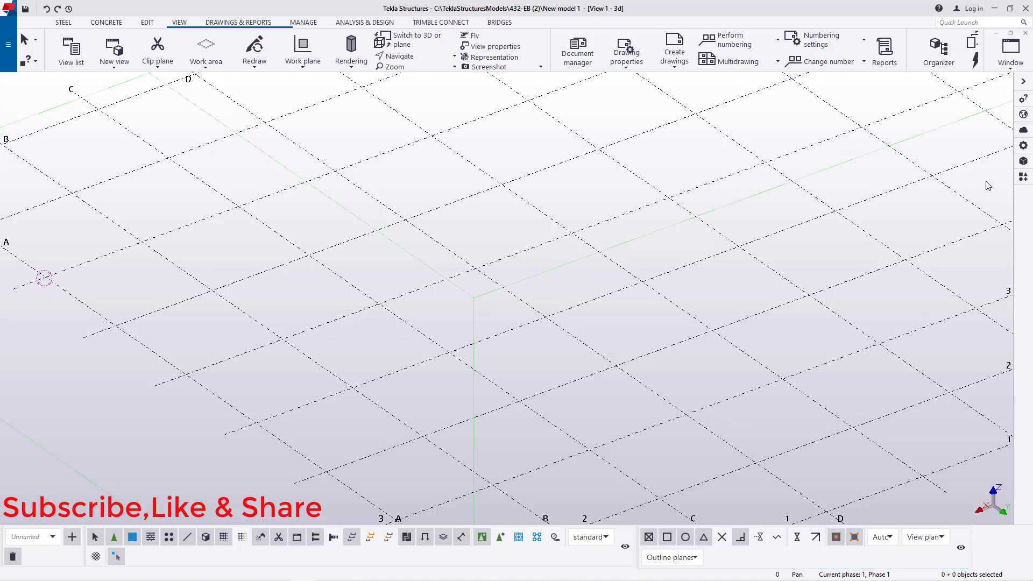
mouse_move(1020, 213)
text(caste)
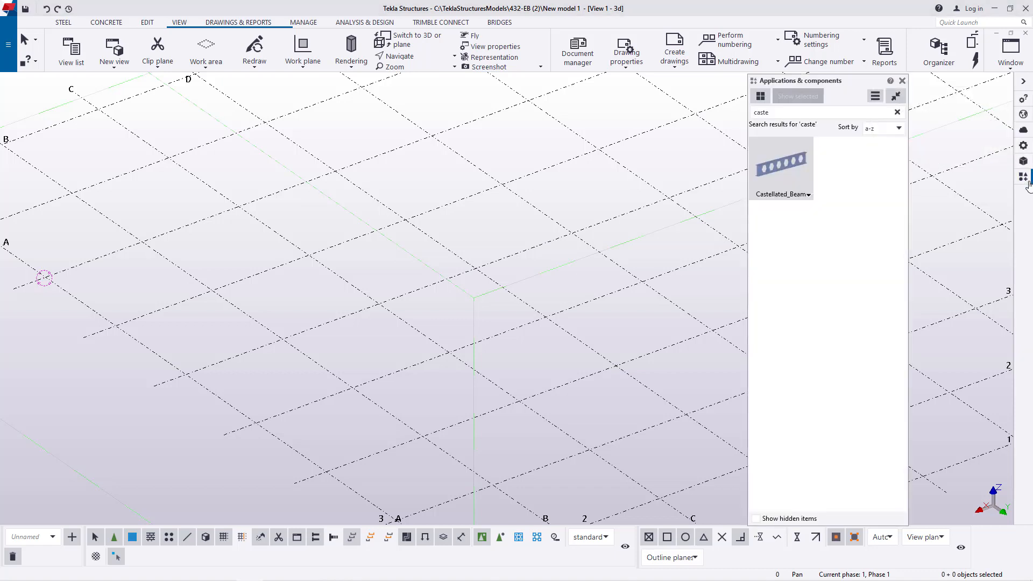
- Place a Castellated_Beam component from the catalog between picked points in the model
double_click(782, 161)
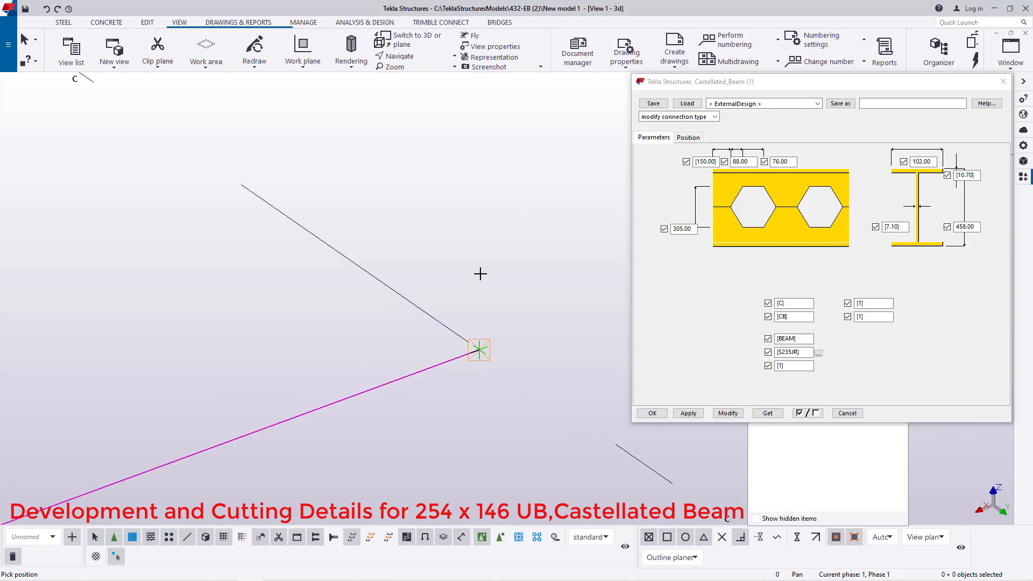
mouse_move(458, 176)
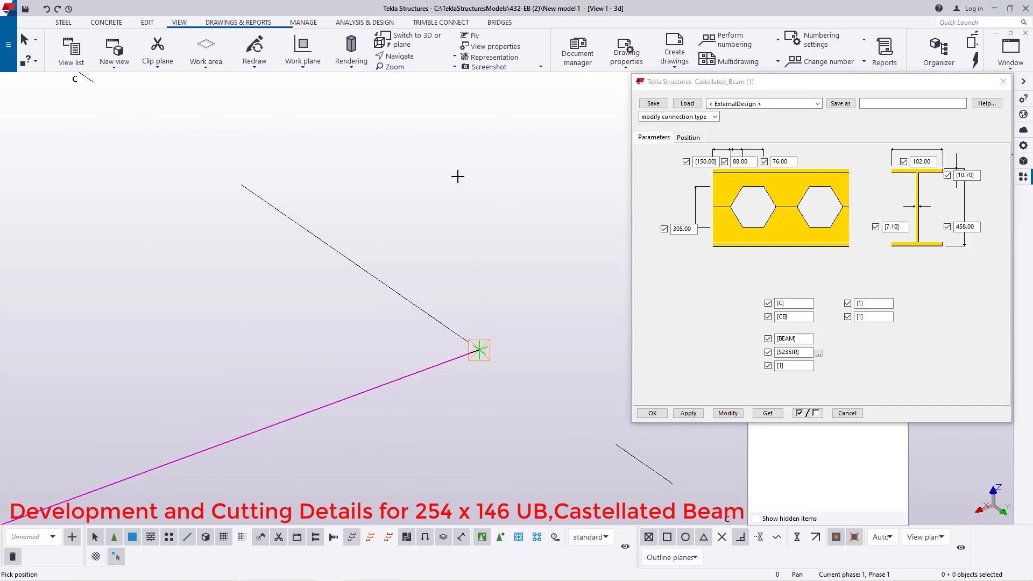
right_click(479, 348)
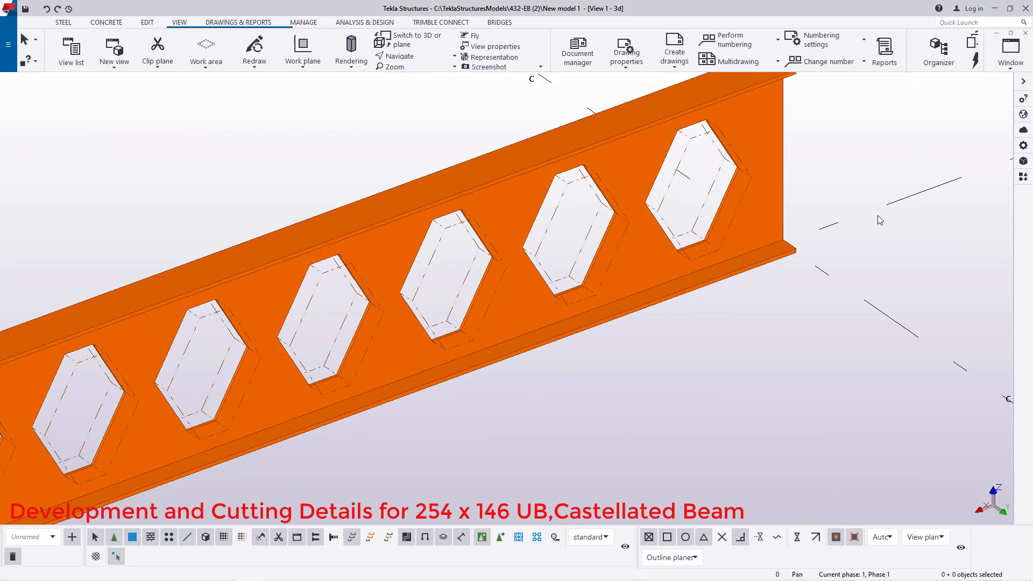
scroll(down, 3)
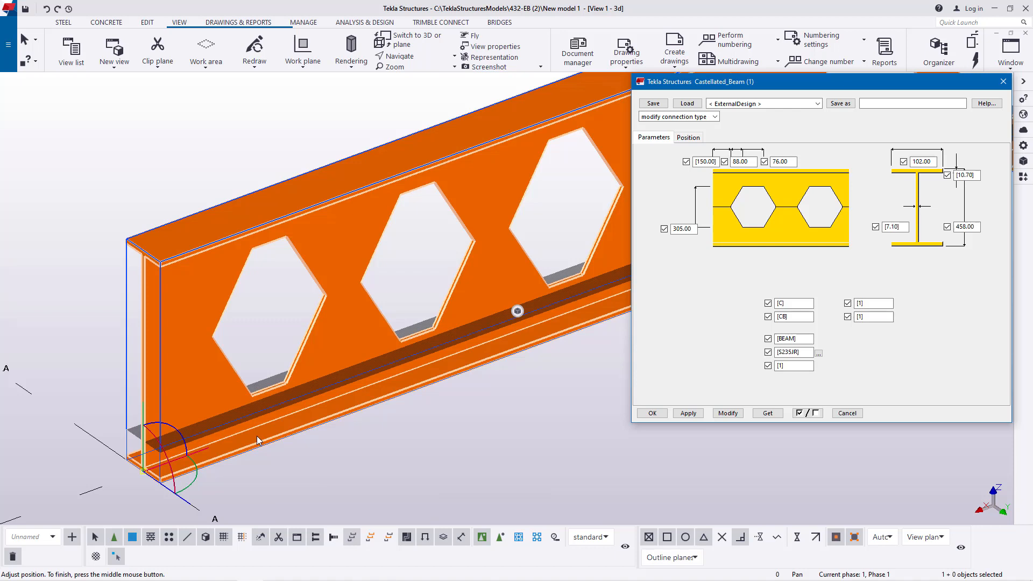
mouse_move(706, 339)
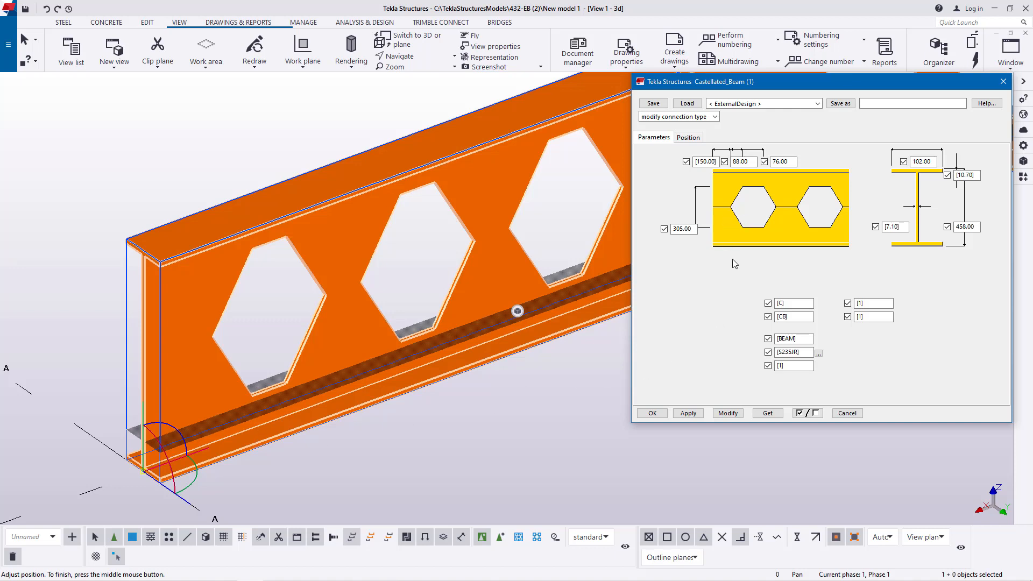
mouse_move(712, 256)
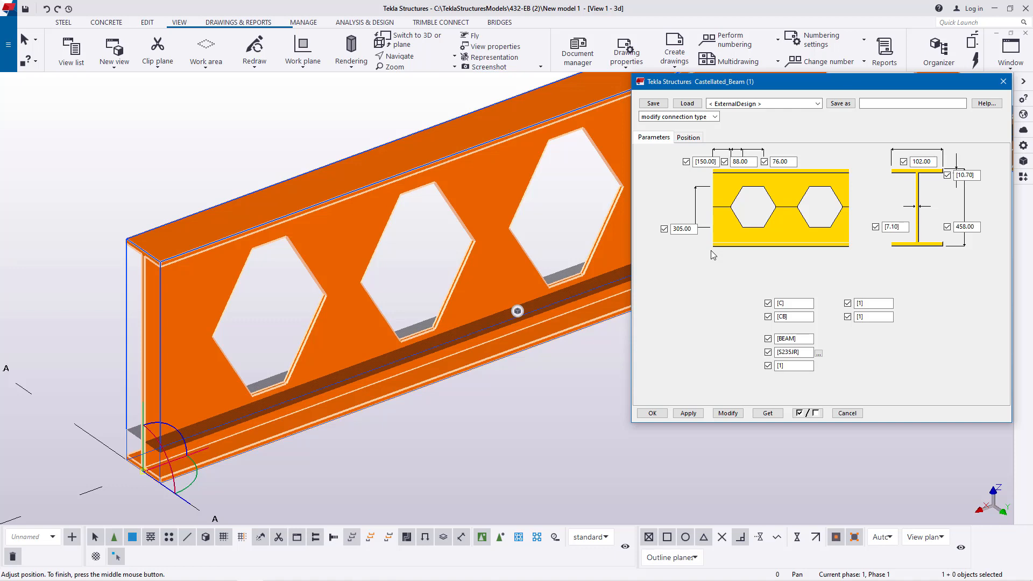
mouse_move(745, 254)
text(254)
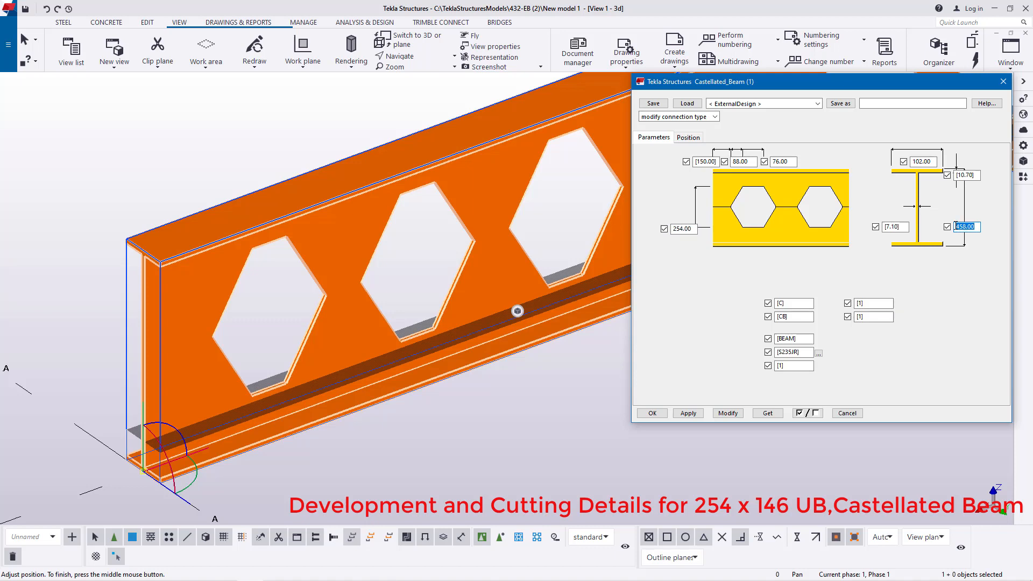
- Set depth 381, flange width 146 and opening dimensions 73 and 64, then modify the beam
text(38)
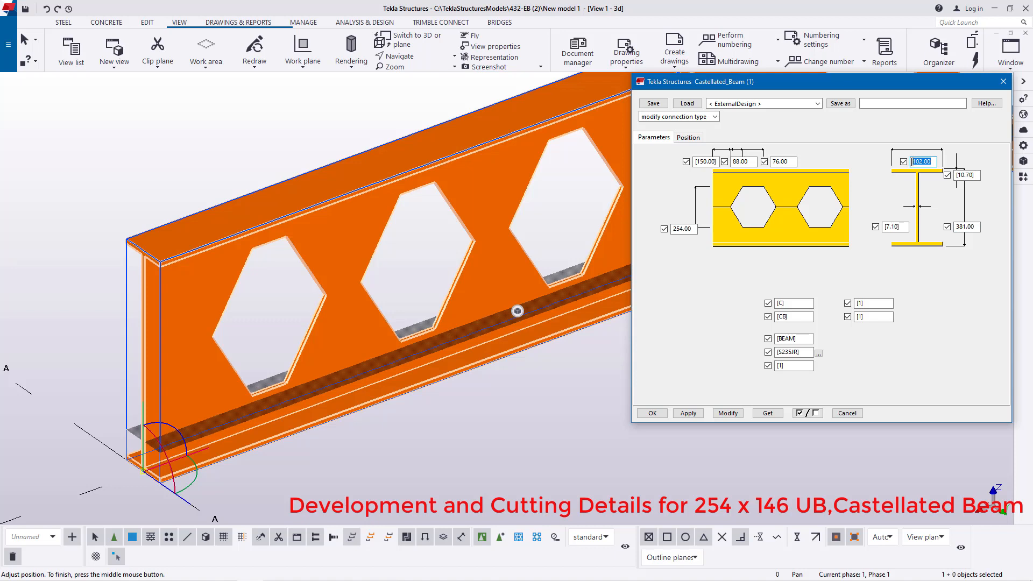
text(146)
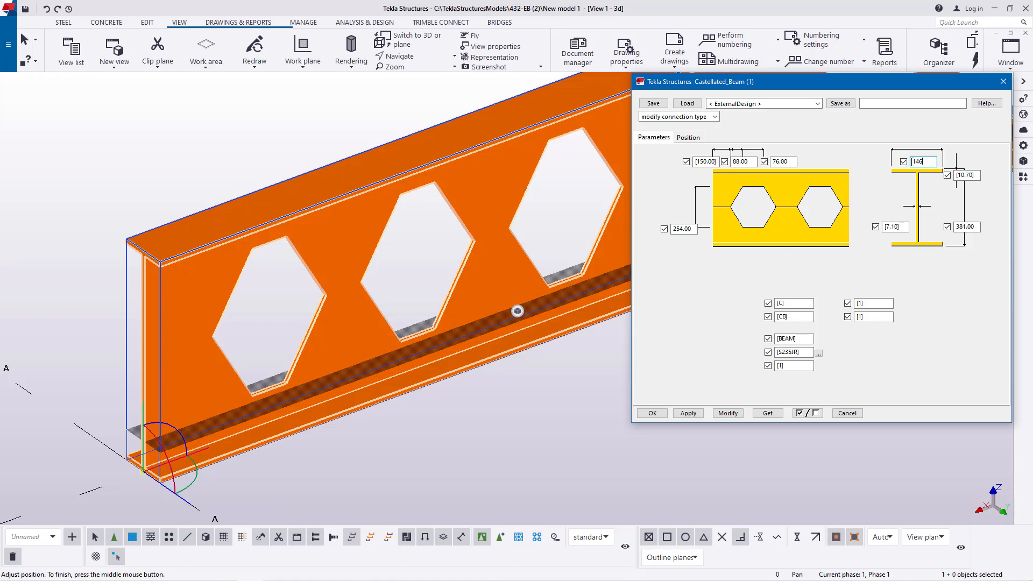
mouse_move(741, 203)
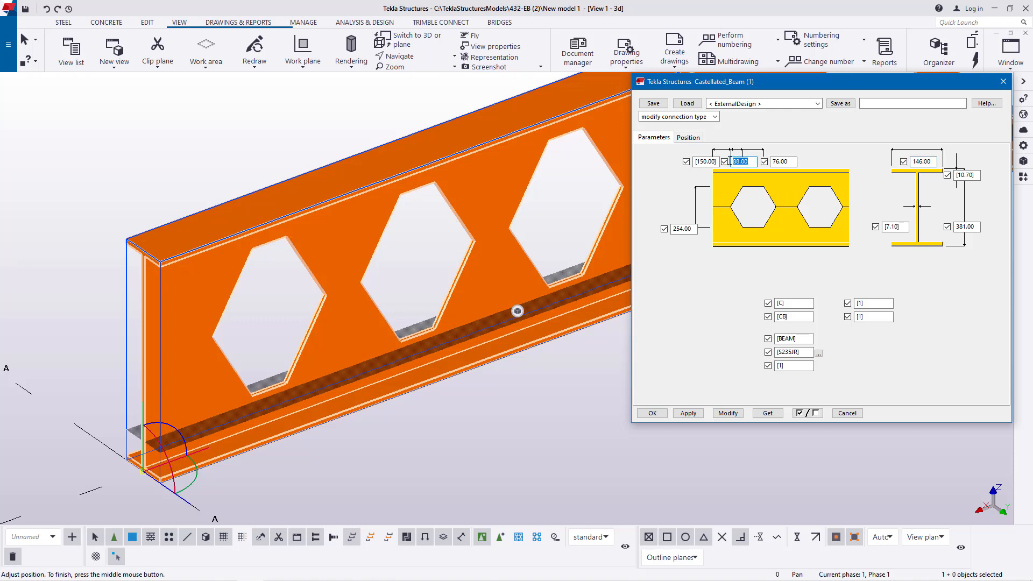
text(73)
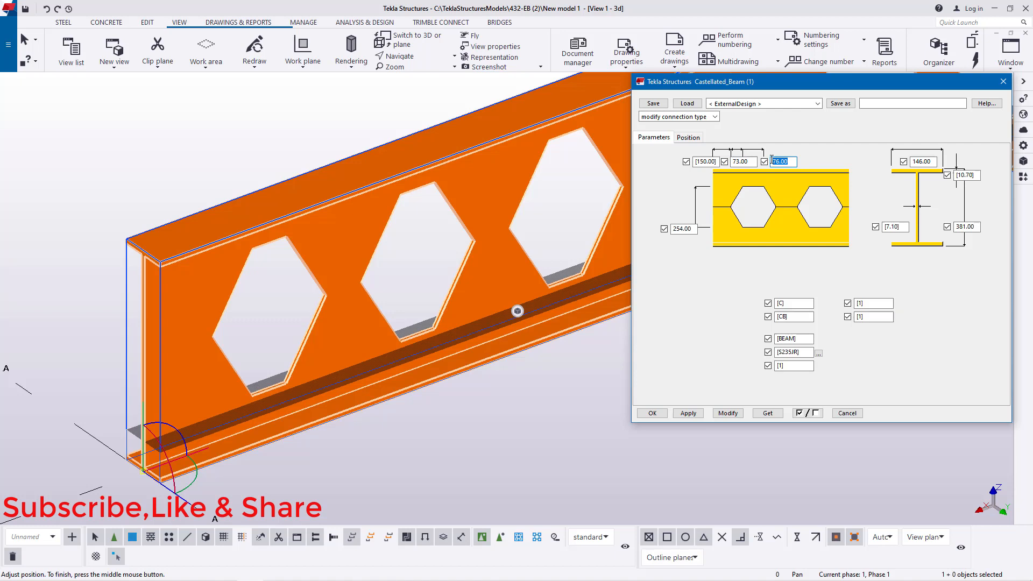
text(64)
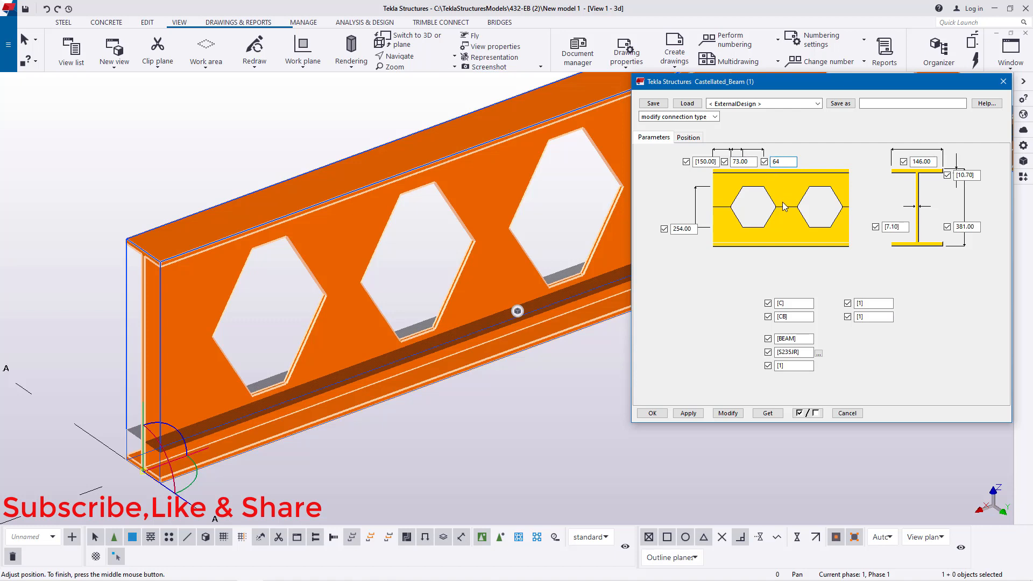
click(727, 413)
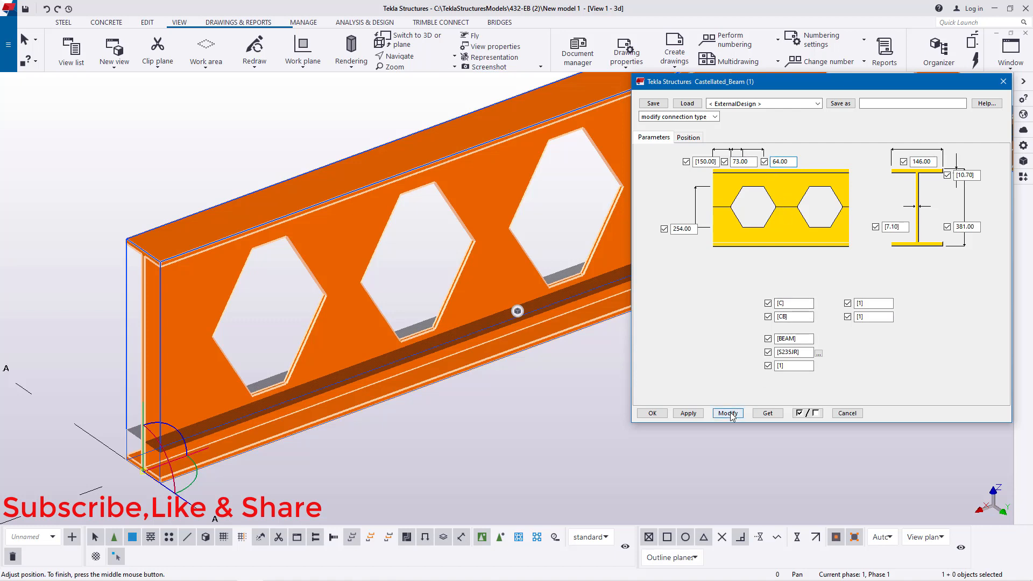
click(727, 414)
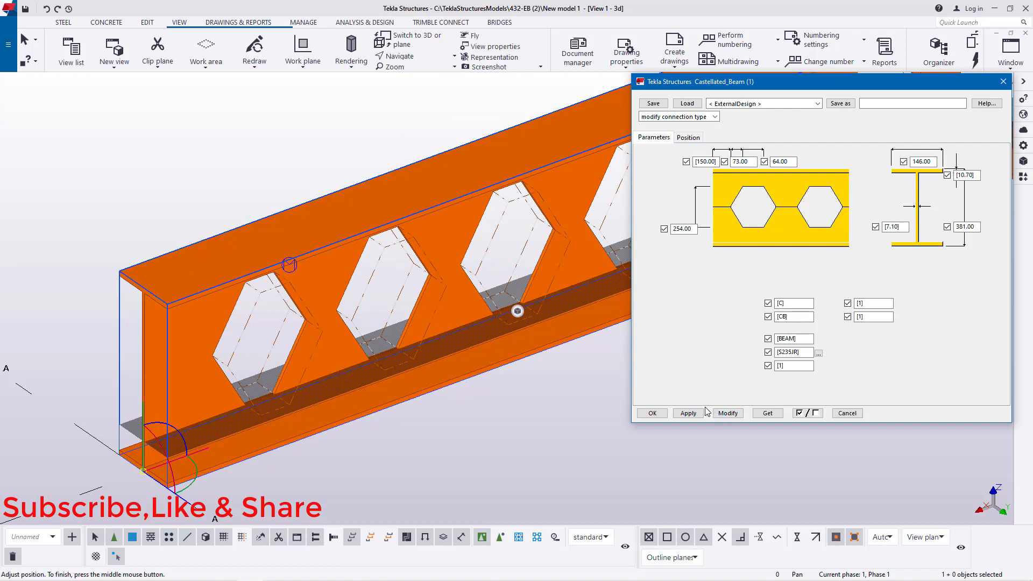
- Close the beam settings and bring the hexagonal web openings into view in 3D
click(652, 413)
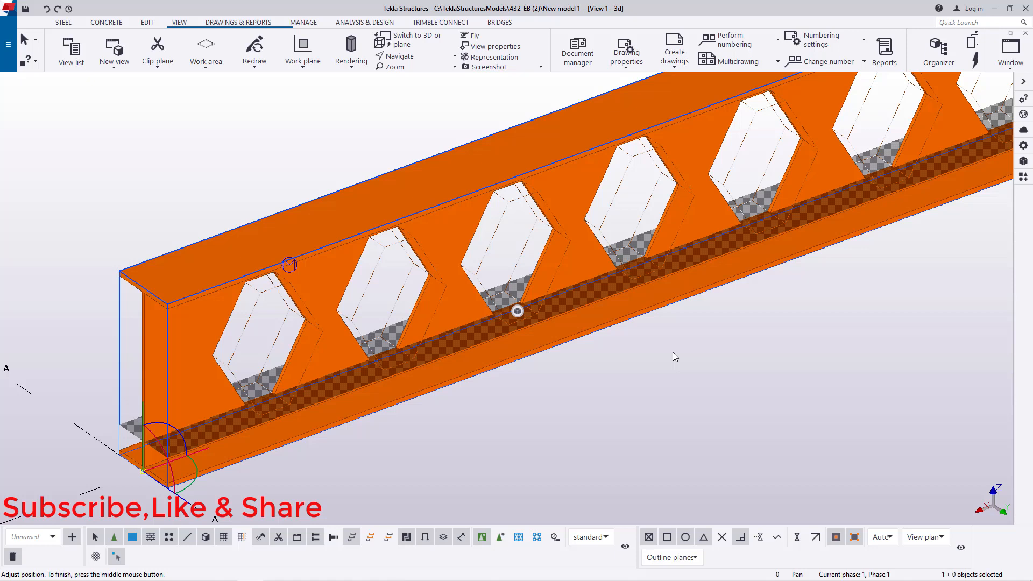
right_click(675, 356)
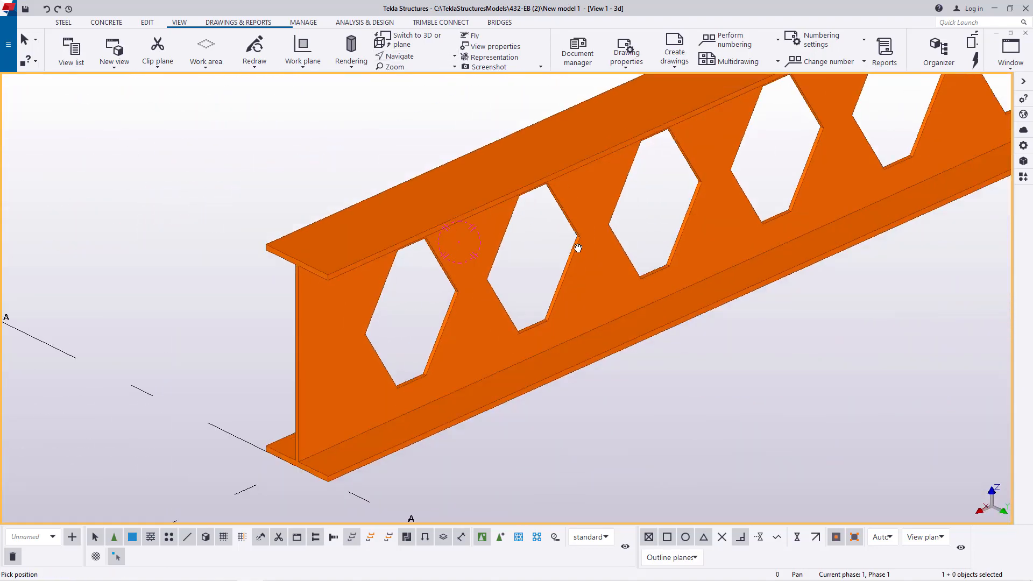
drag(577, 248, 523, 260)
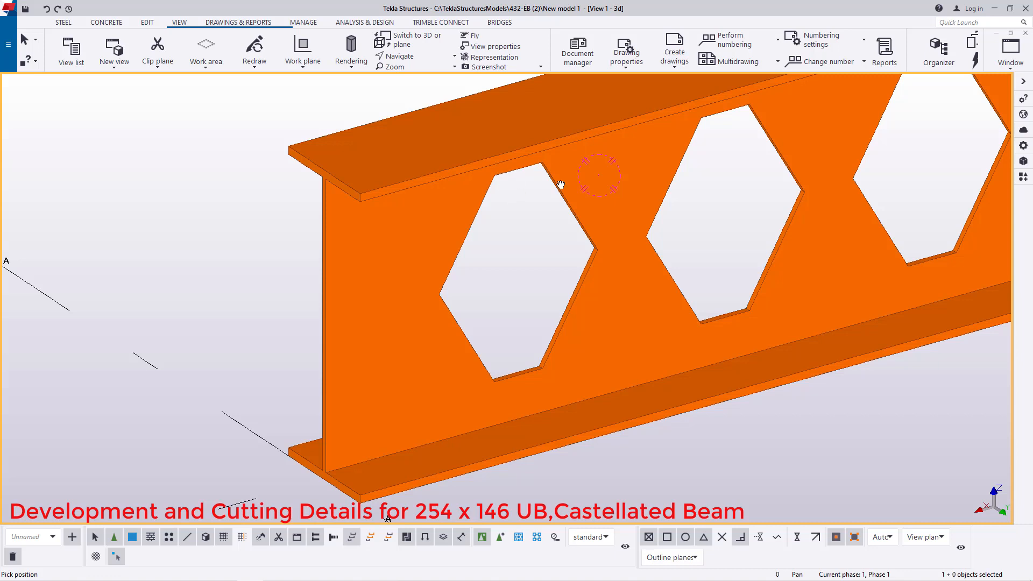
mouse_move(489, 312)
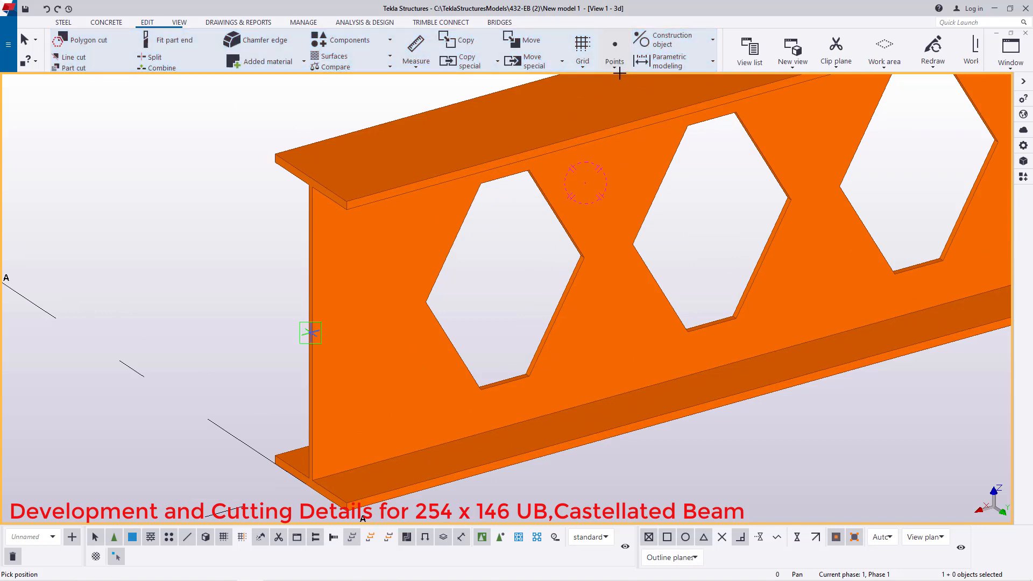
- Copy the hexagonal cuts along the beam so openings run its full web length
click(614, 49)
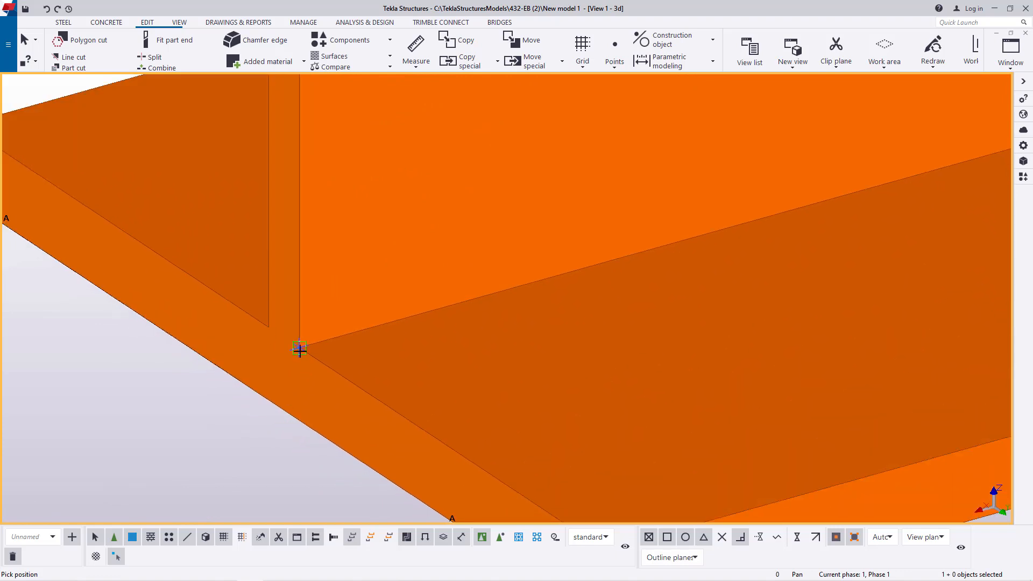
right_click(300, 348)
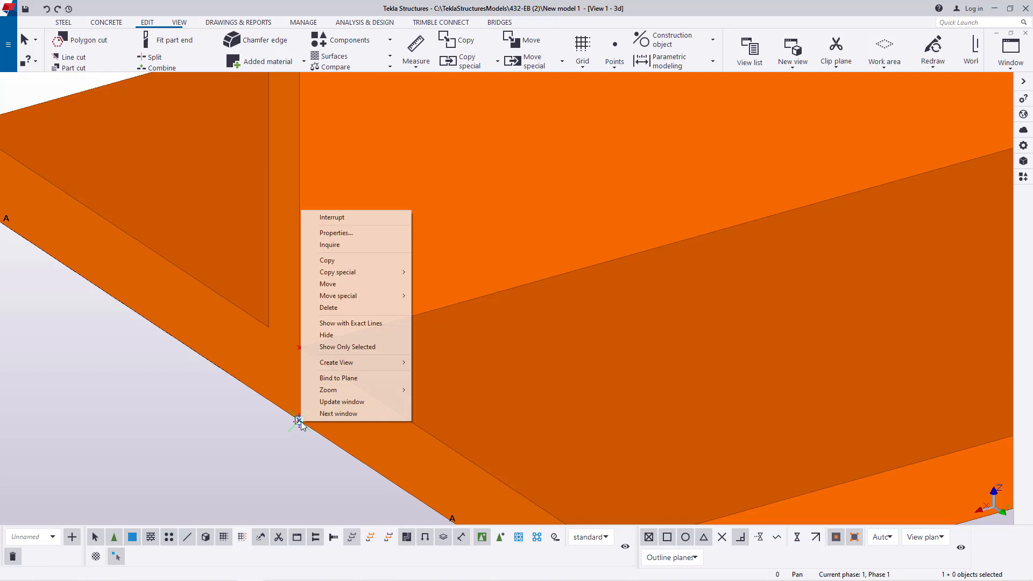
click(327, 259)
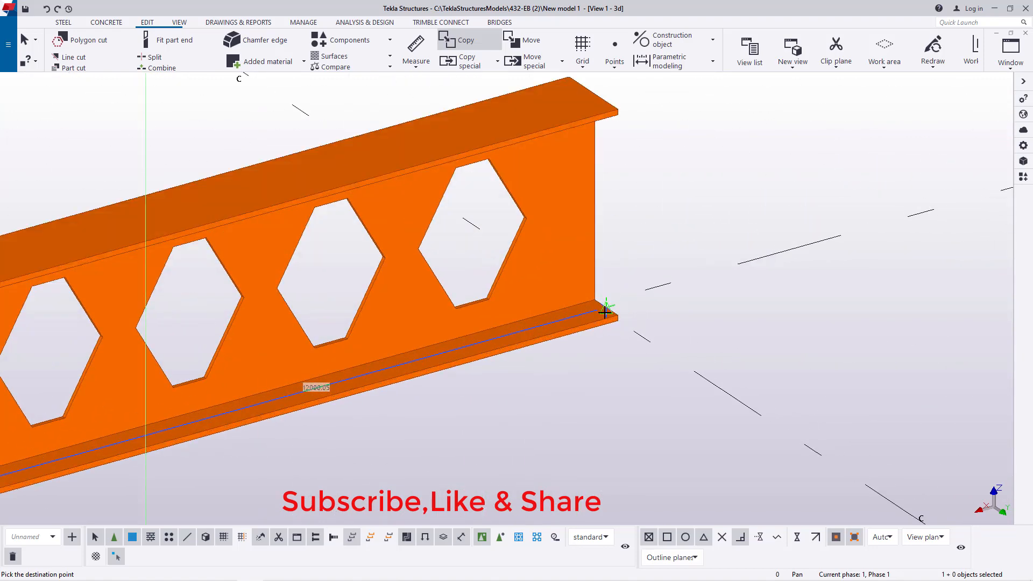
scroll(up, 3)
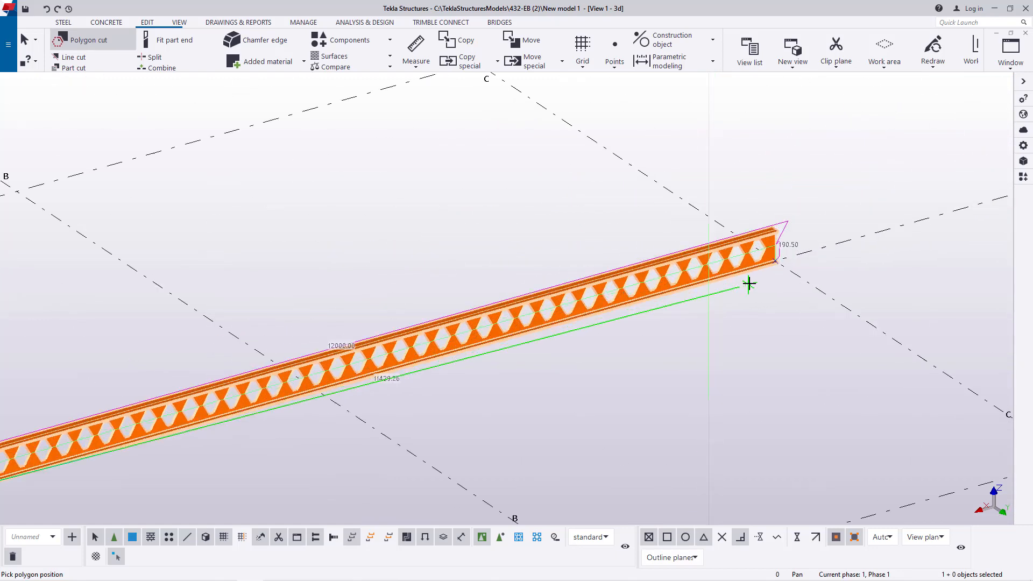
- Zoom in on the zigzag polygon cut splitting the beam through the hexagon centres
scroll(up, 3)
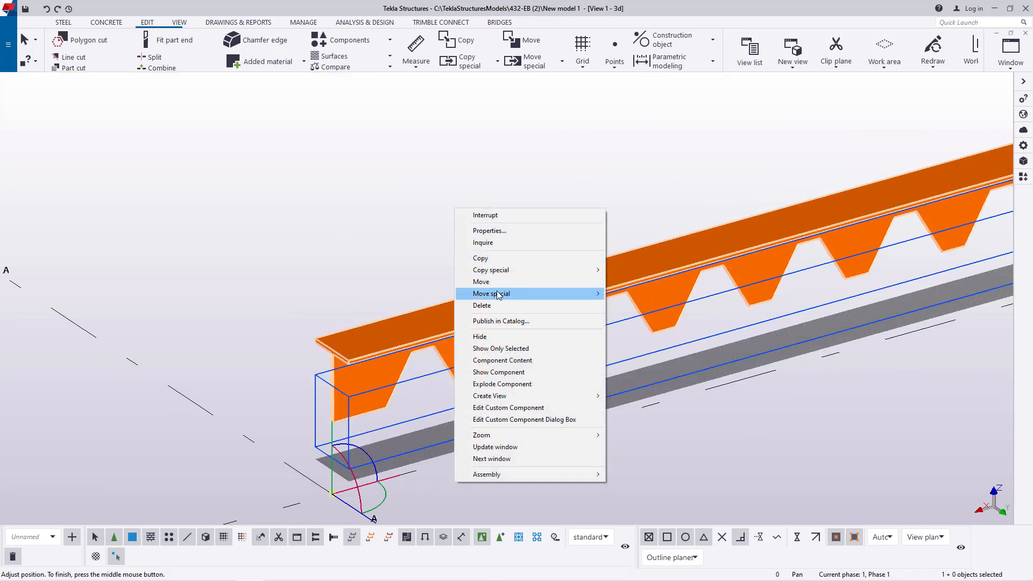
- Move the top toothed half away from the bottom half and redraw the view
click(491, 269)
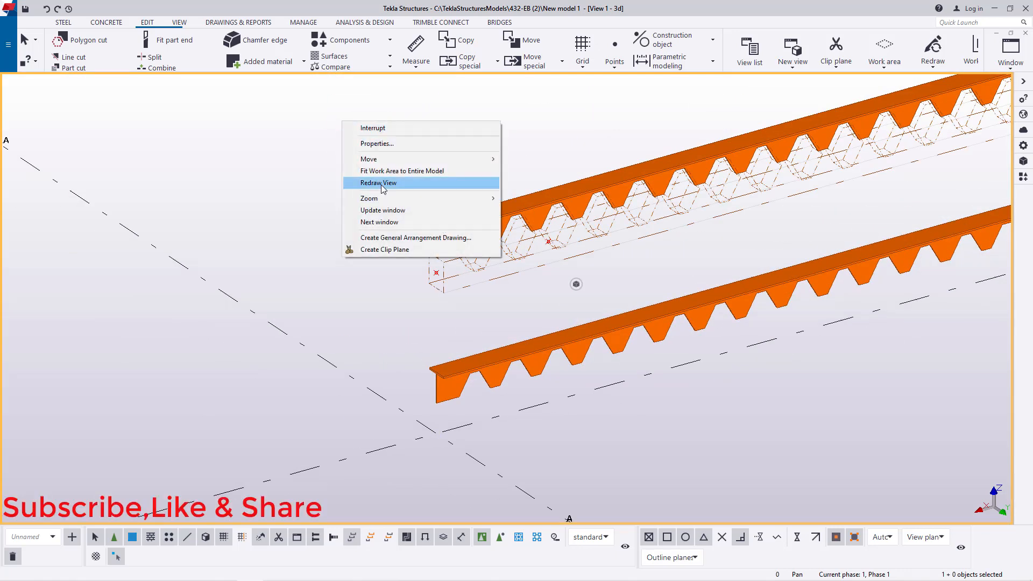
click(377, 183)
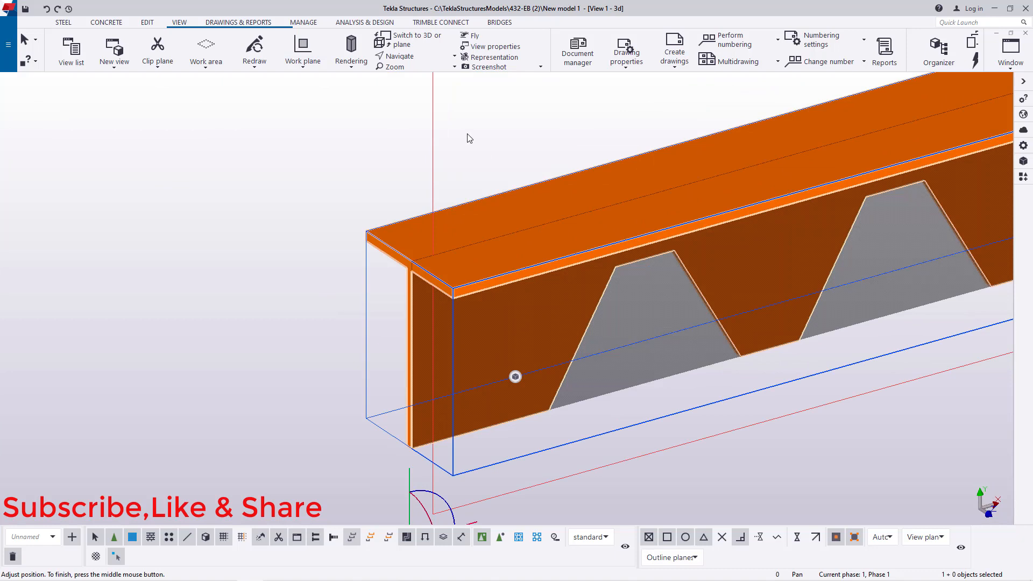
- Rotate one toothed half 180 degrees about a line, then start moving it
right_click(515, 376)
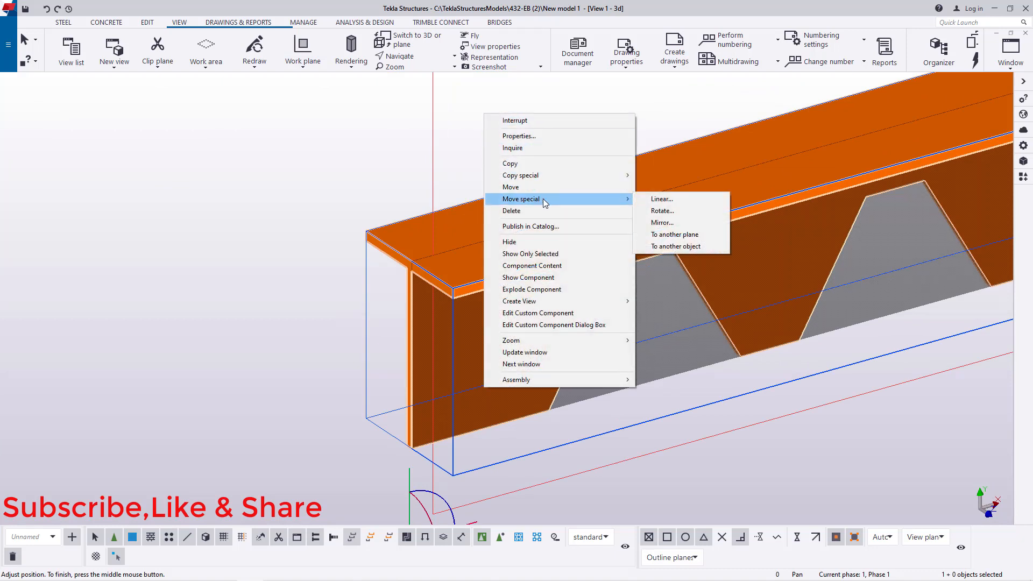
click(662, 210)
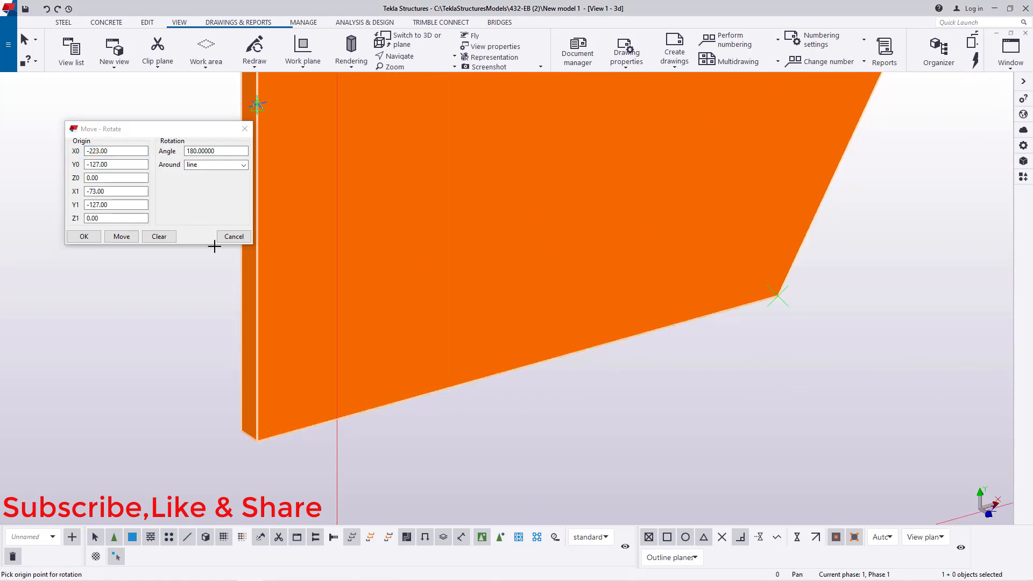
click(83, 236)
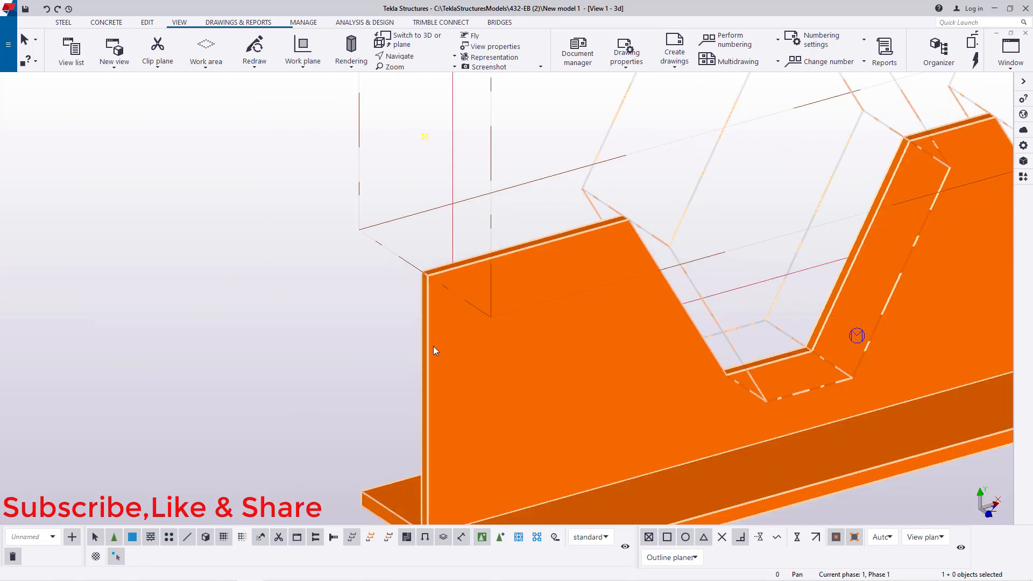
right_click(434, 350)
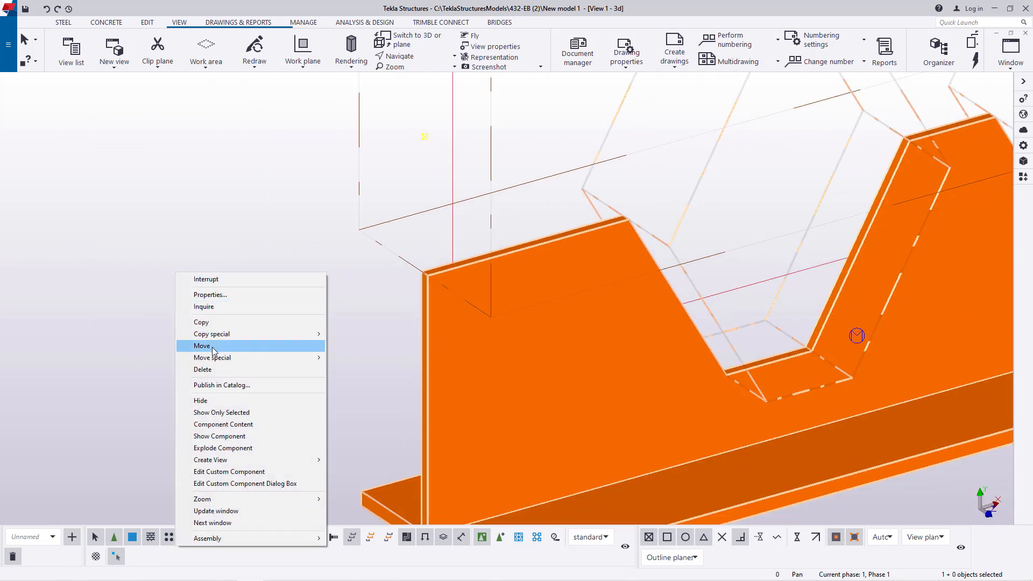
click(203, 345)
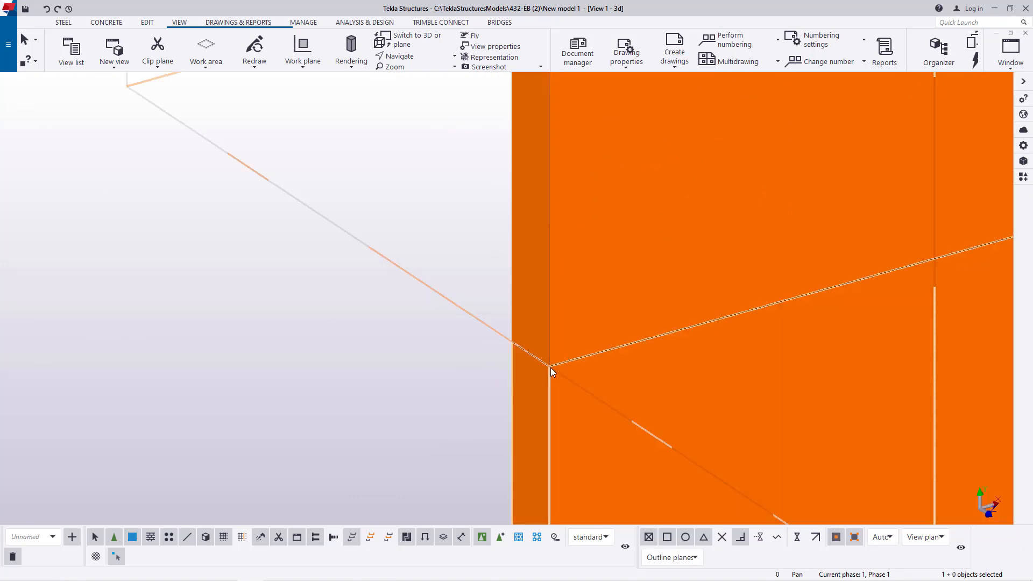
- Position the rotated half onto the other half's teeth to form a deeper beam
right_click(550, 369)
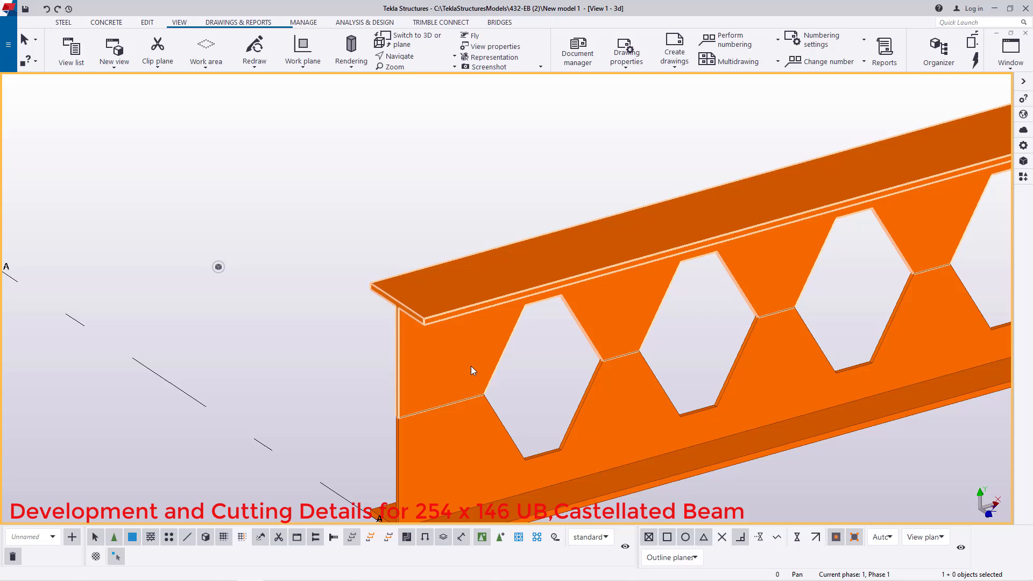
mouse_move(476, 368)
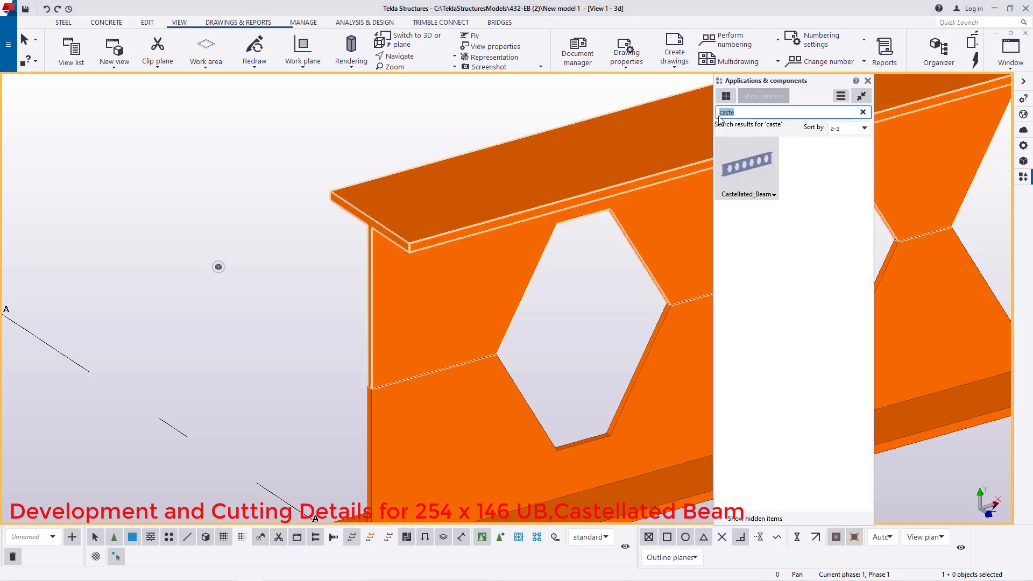
- Search 'wel' in Applications & components and browse the weld components
text(wel)
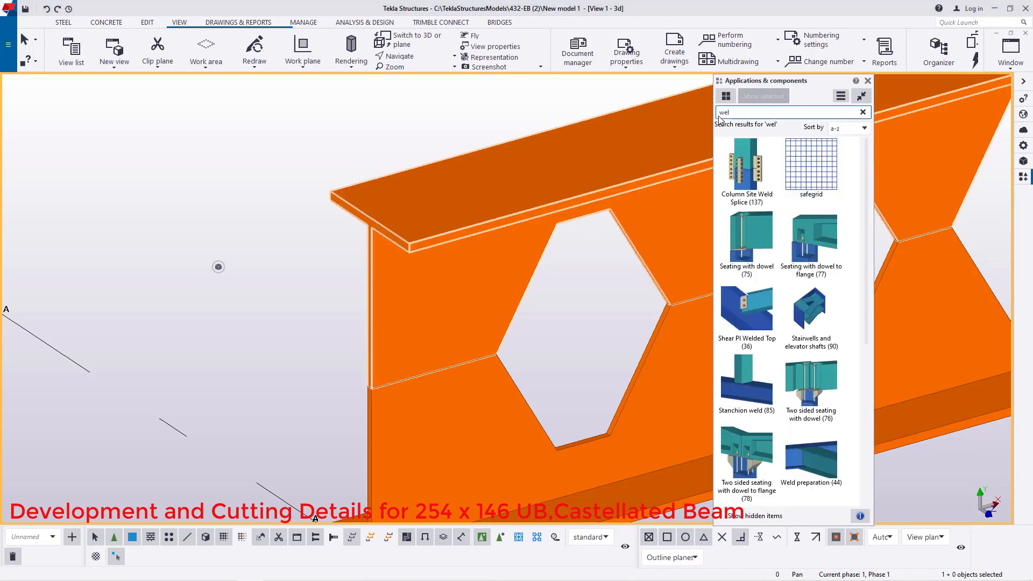
mouse_move(751, 386)
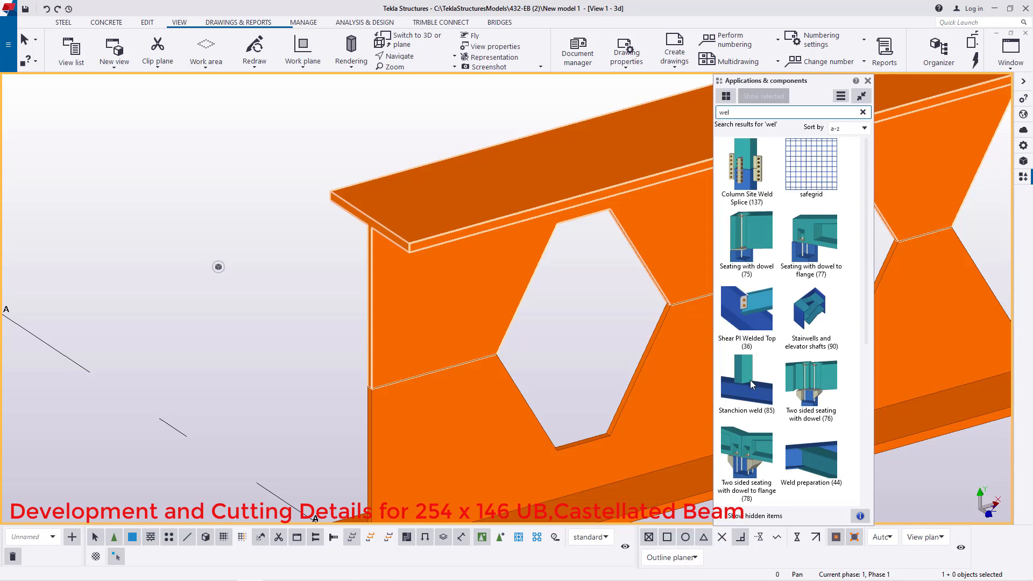
click(747, 384)
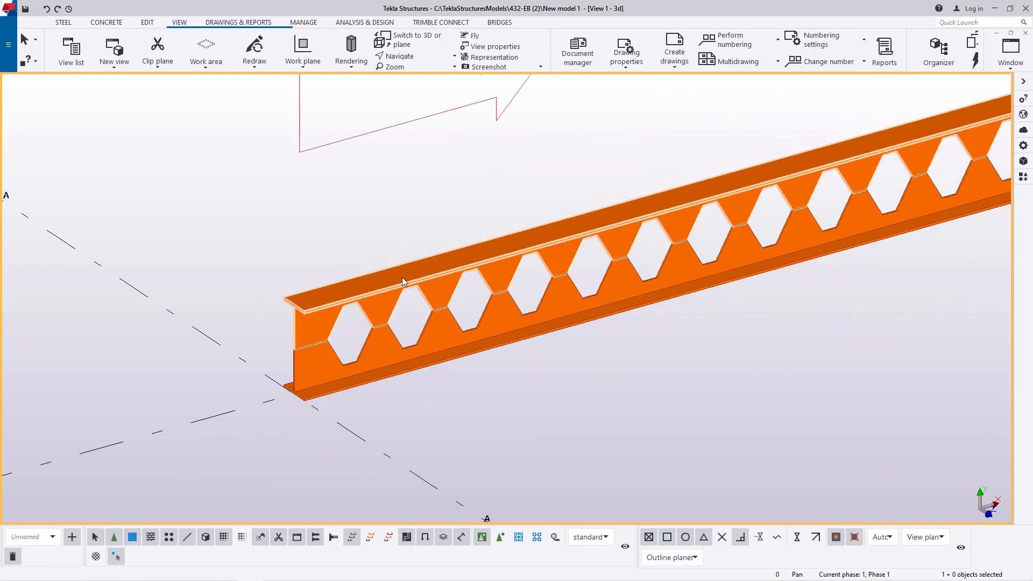
- Start a Copy special > Linear on the castellated beam for a 1000 Z offset copy
right_click(402, 281)
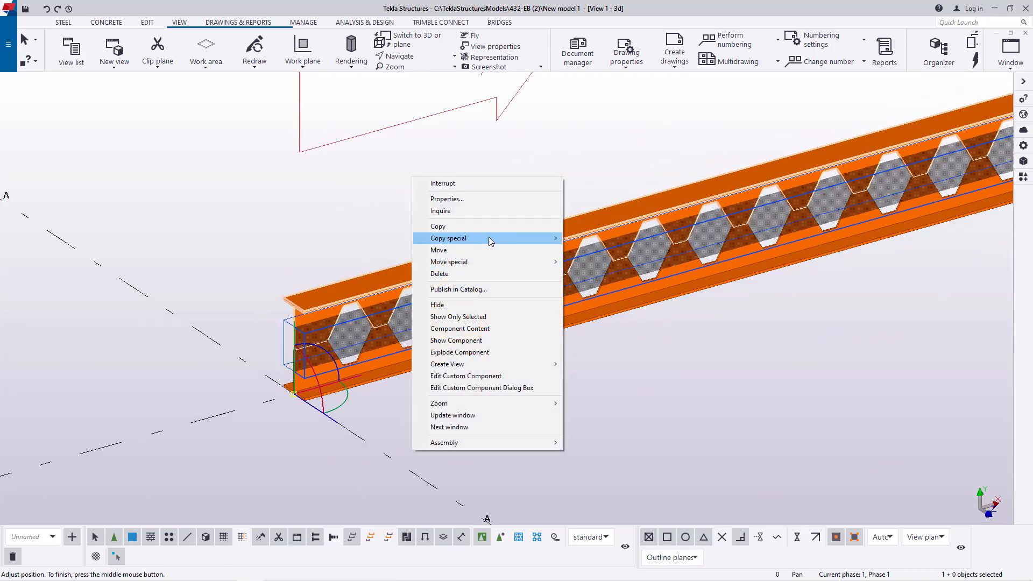
click(448, 238)
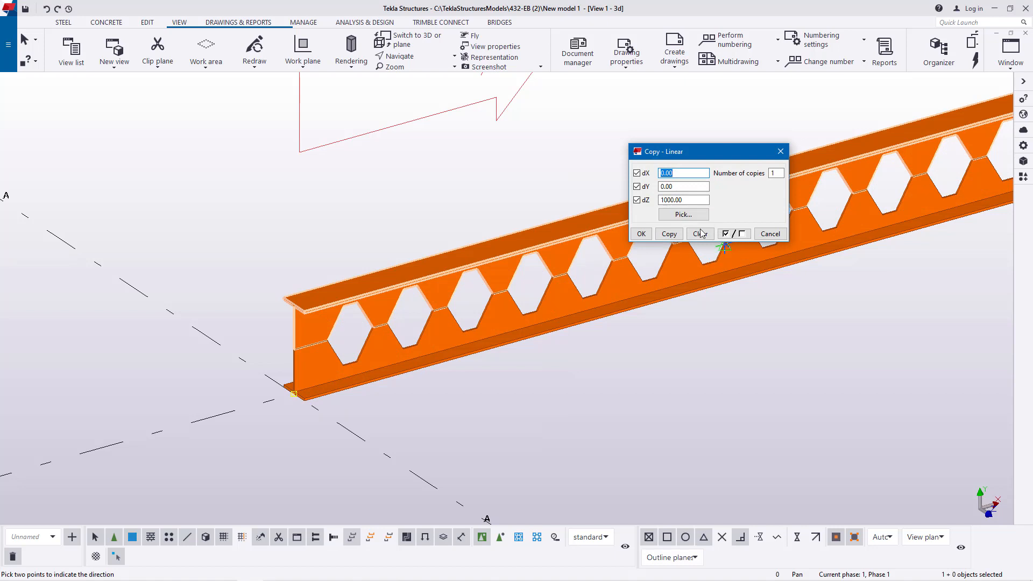